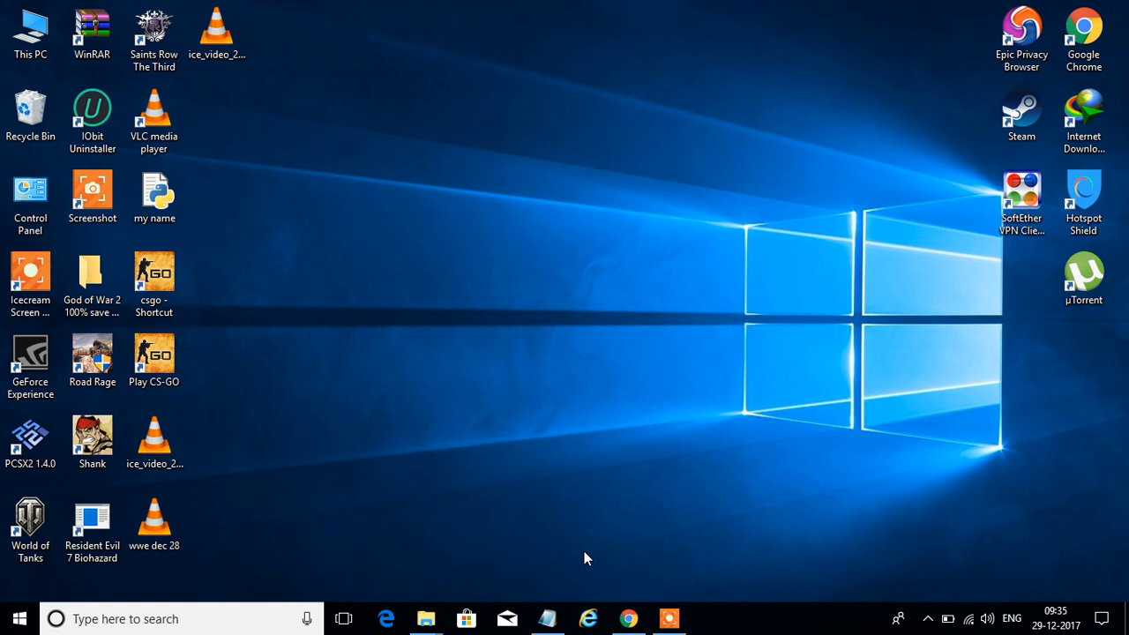
{"action": "mouse_move", "coordinate": [291, 494]}
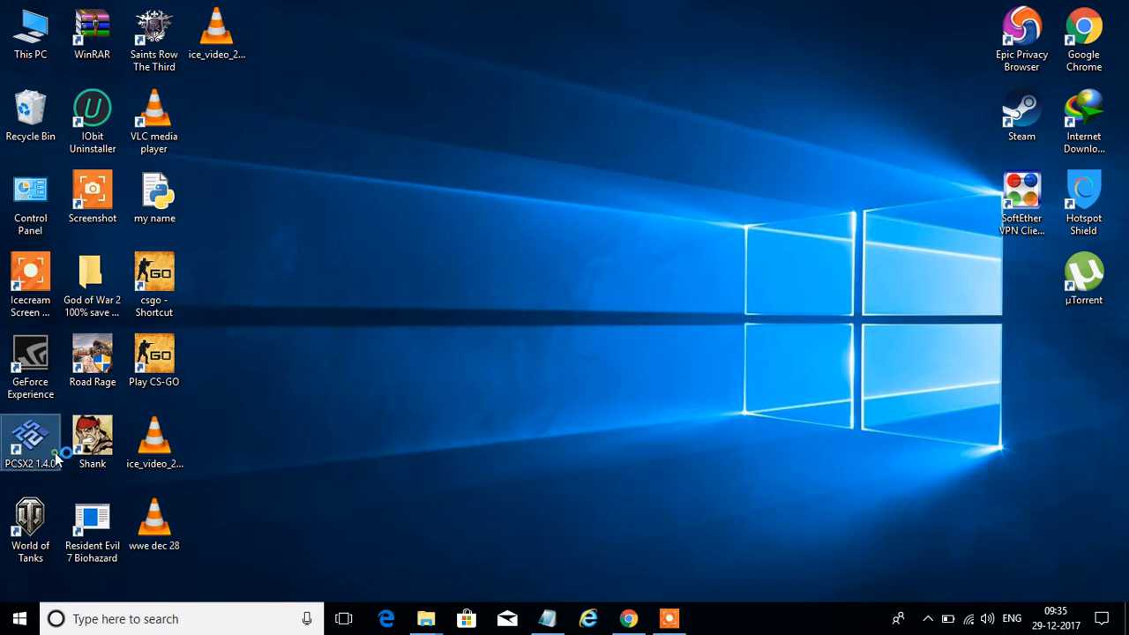
- Launch PCSX2 and review Emulation Settings, leaving the Safe (faster) preset unchanged
{"action": "double_click", "coordinate": [30, 441]}
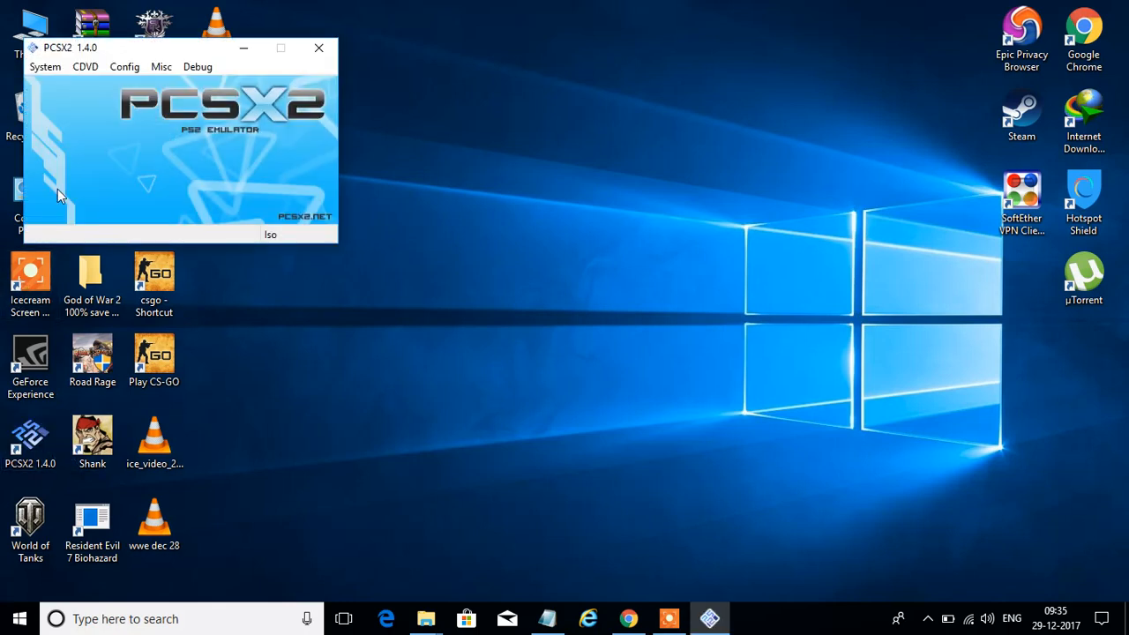
{"action": "left_click", "coordinate": [123, 67]}
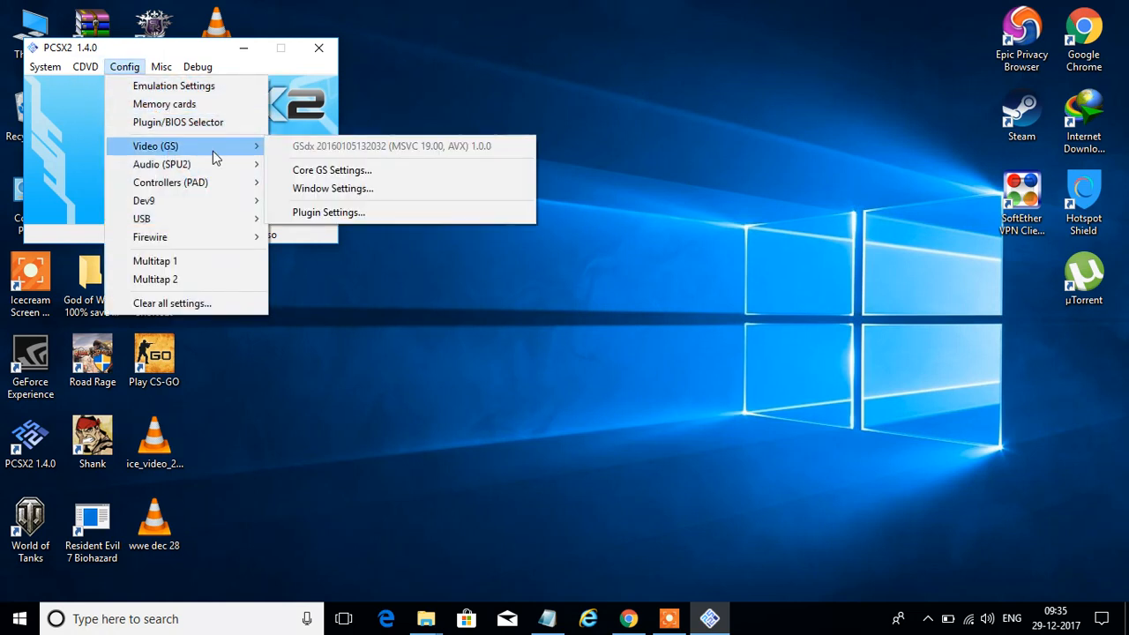
{"action": "left_click", "coordinate": [173, 85]}
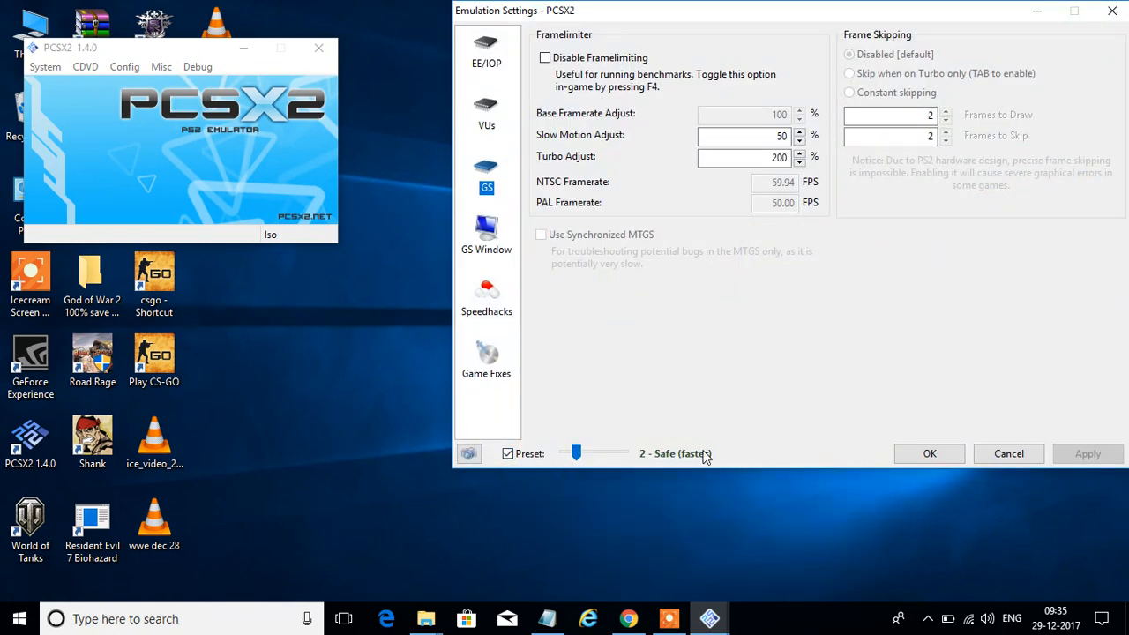
{"action": "left_click", "coordinate": [928, 453]}
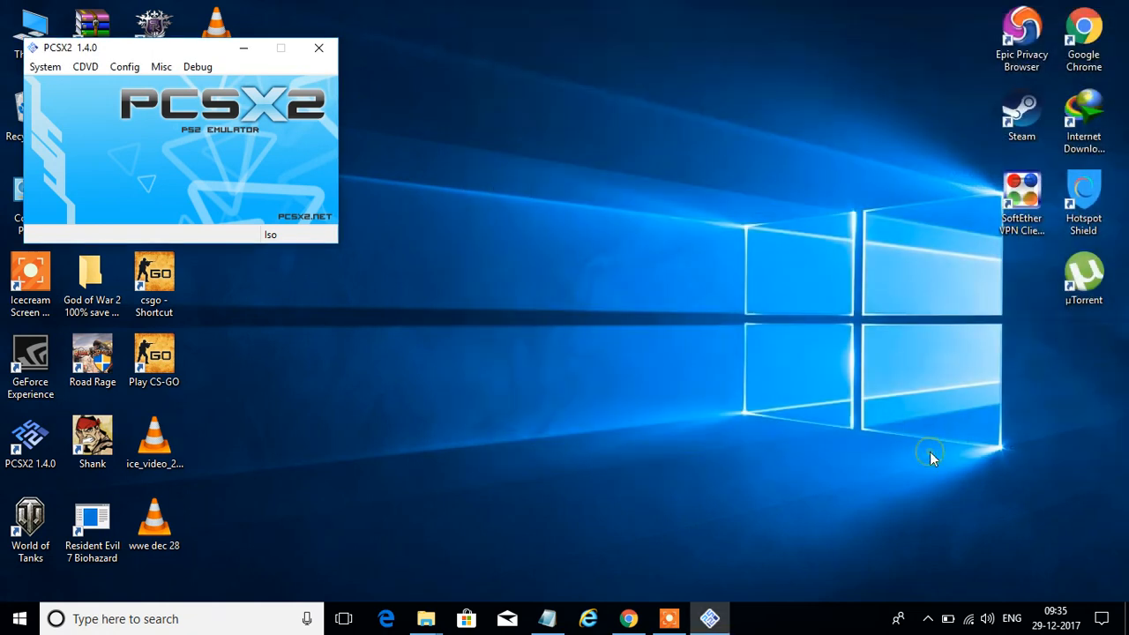
- Bring up GSdx Core GS Settings and keep Direct3D11 (Hardware) as the renderer
{"action": "left_click", "coordinate": [124, 67]}
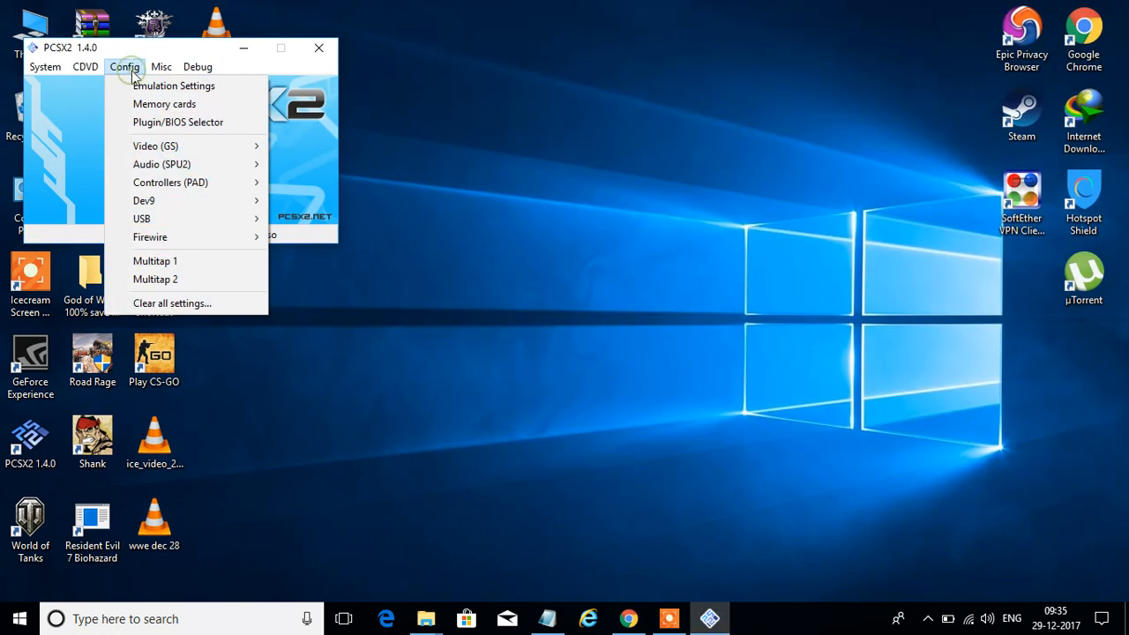
{"action": "left_click", "coordinate": [155, 144]}
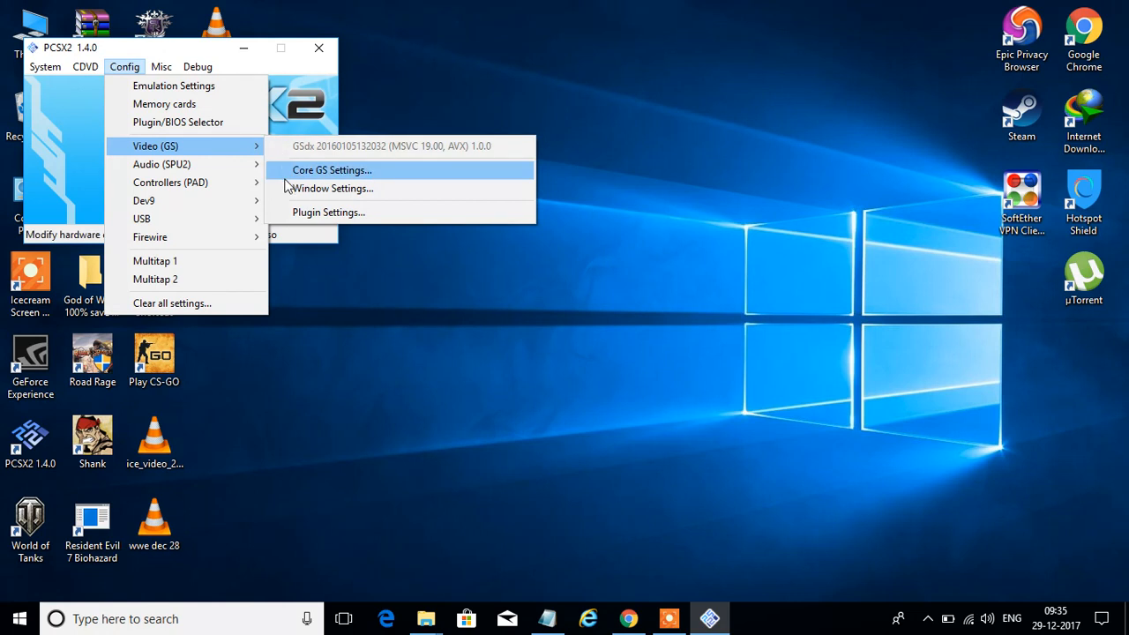
{"action": "left_click", "coordinate": [332, 169]}
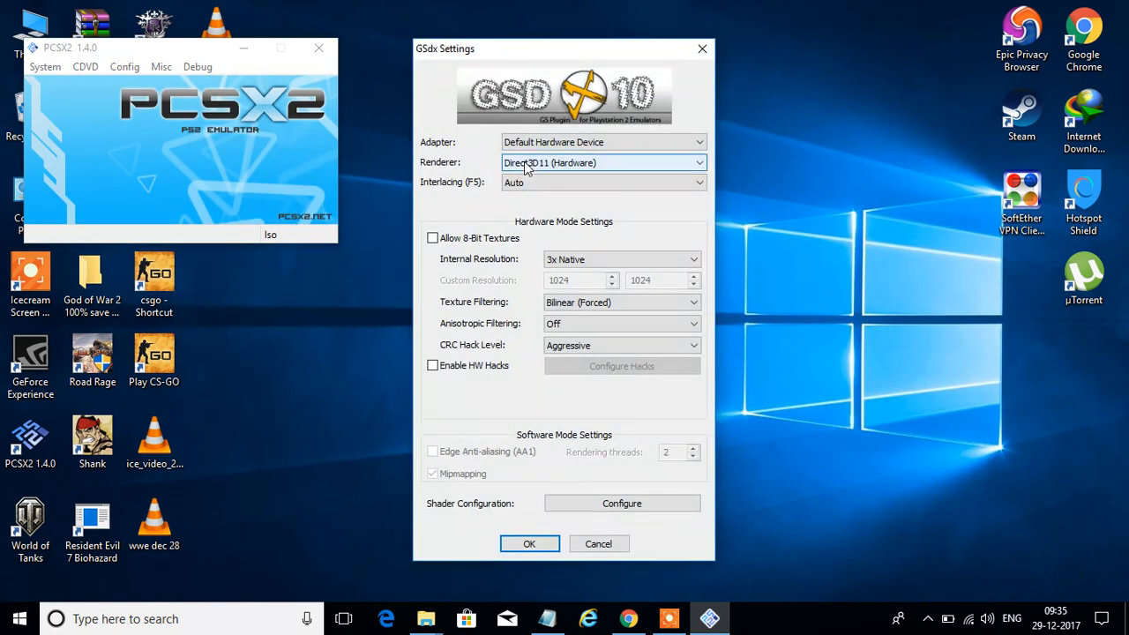
{"action": "left_click", "coordinate": [603, 162]}
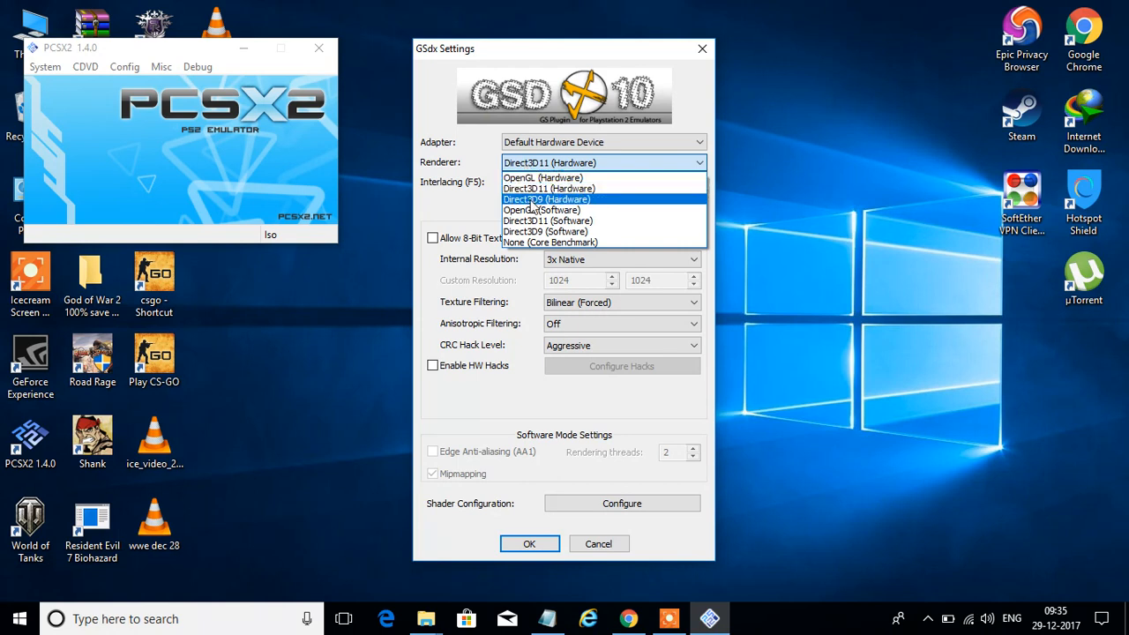
{"action": "left_click", "coordinate": [548, 187]}
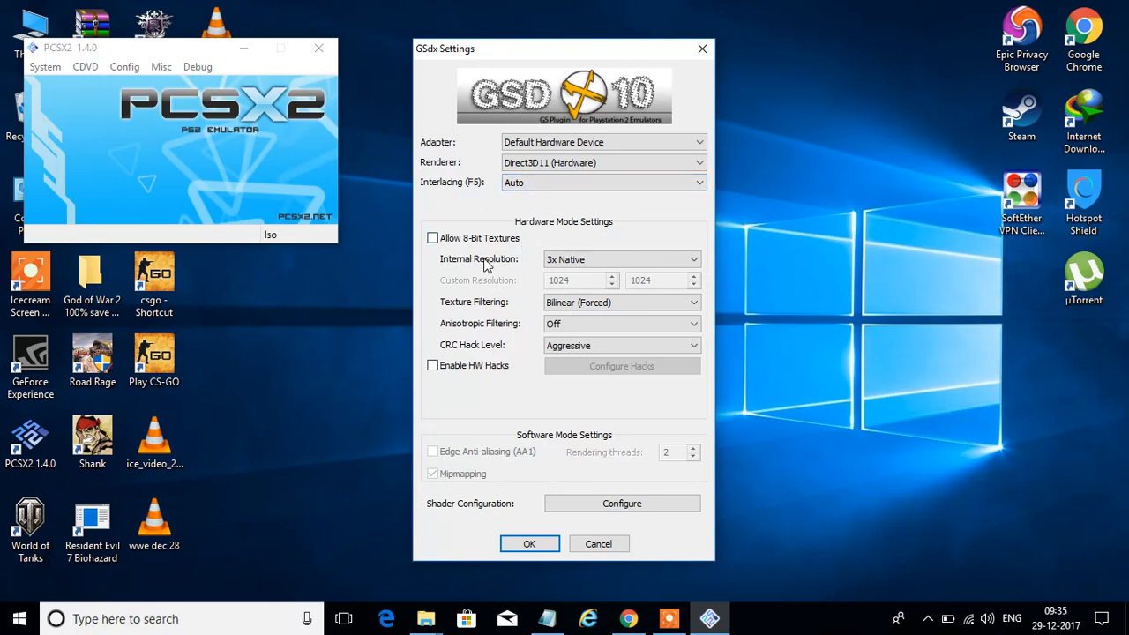
- Keep 3x Native internal resolution with Bilinear (Forced) filtering and save the GSdx settings
{"action": "left_click", "coordinate": [621, 258]}
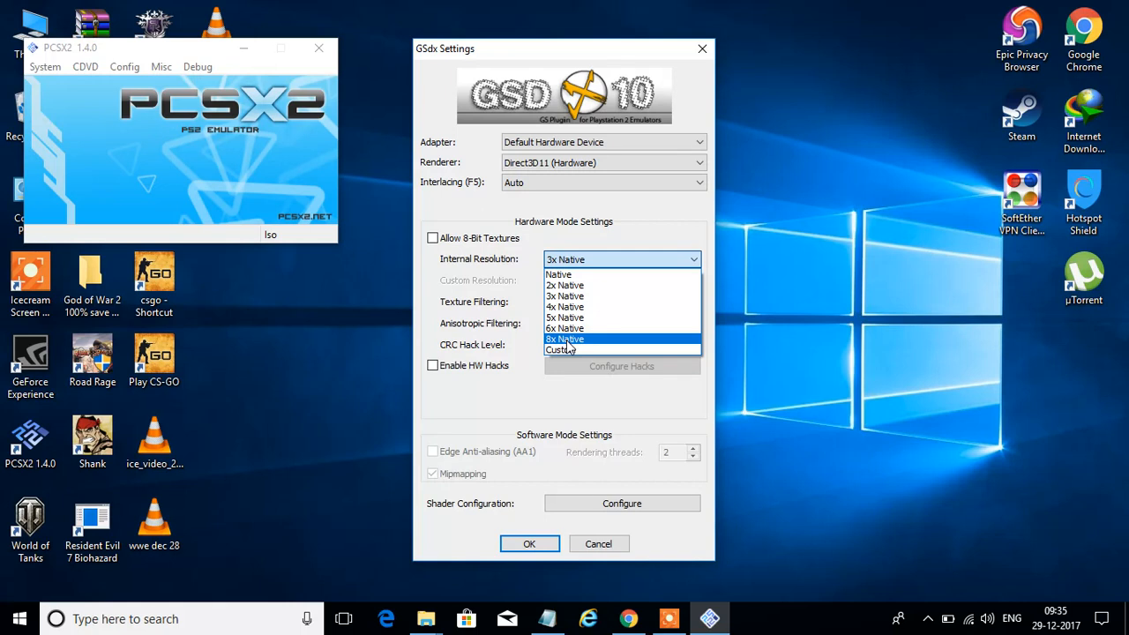
{"action": "mouse_move", "coordinate": [582, 346]}
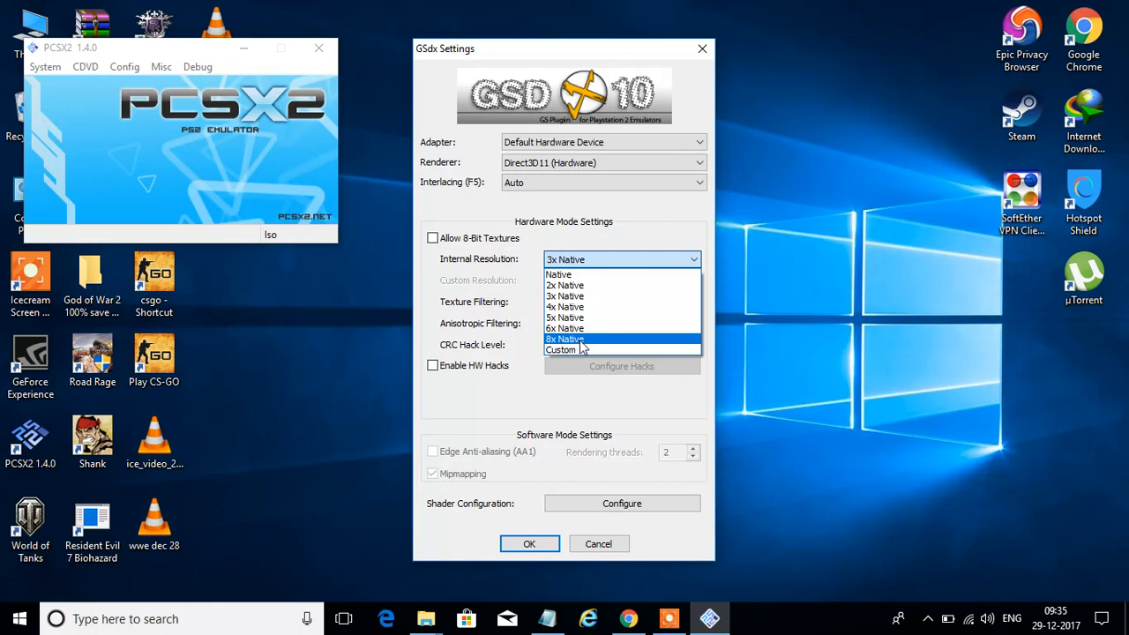
{"action": "mouse_move", "coordinate": [589, 342]}
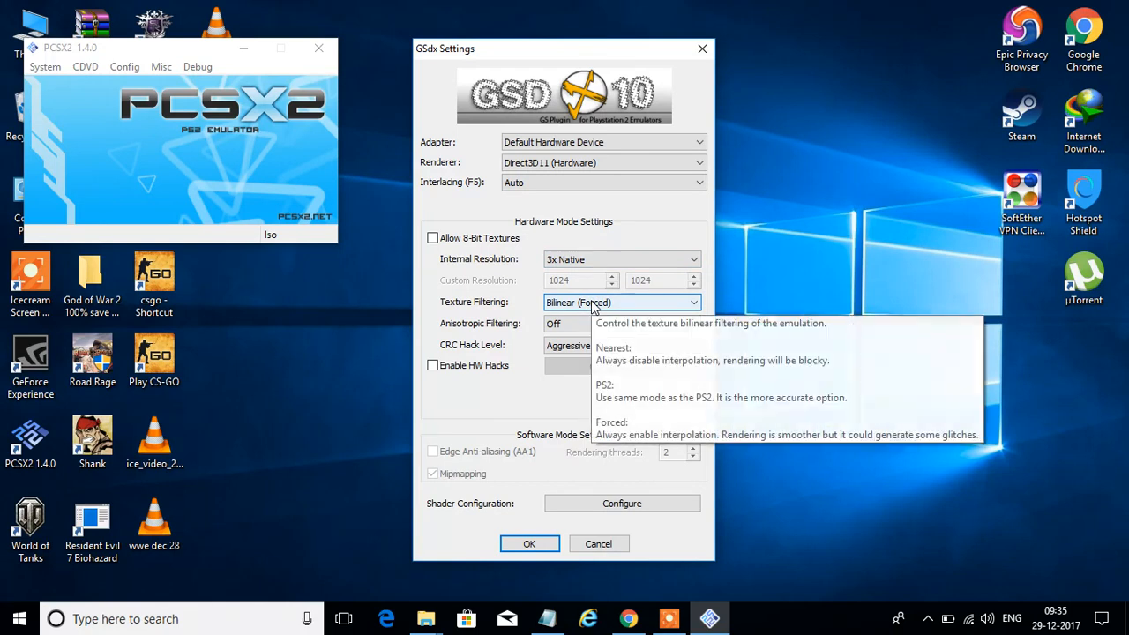
{"action": "left_click", "coordinate": [620, 301]}
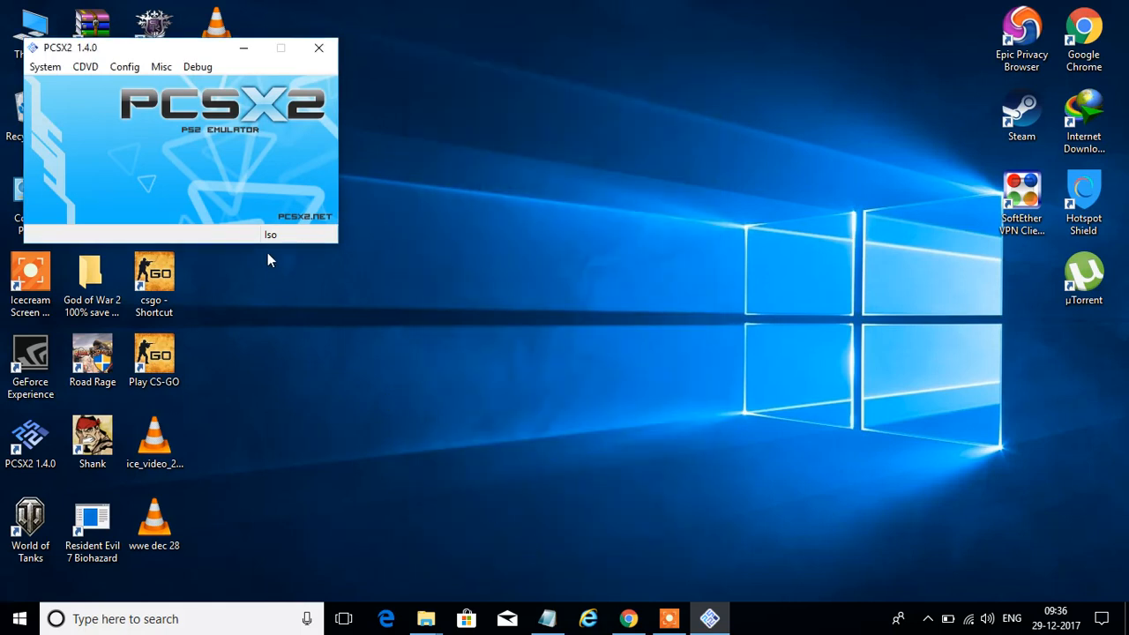
- Set SPU2-X audio interpolation to 1 - Linear and save the audio settings
{"action": "left_click", "coordinate": [123, 67]}
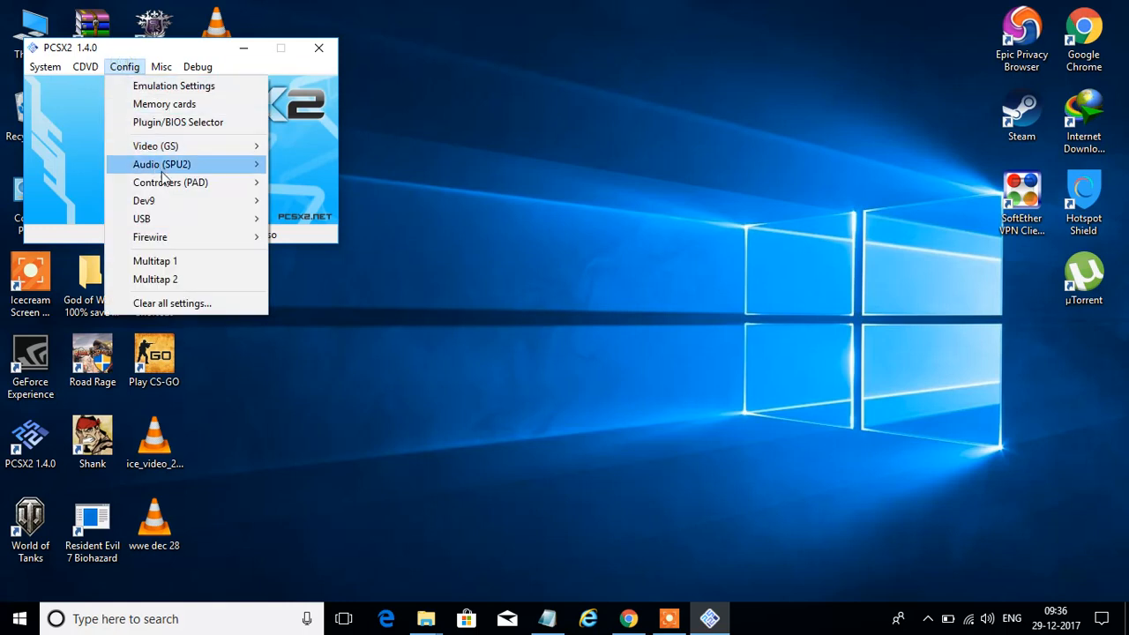
{"action": "mouse_move", "coordinate": [169, 181]}
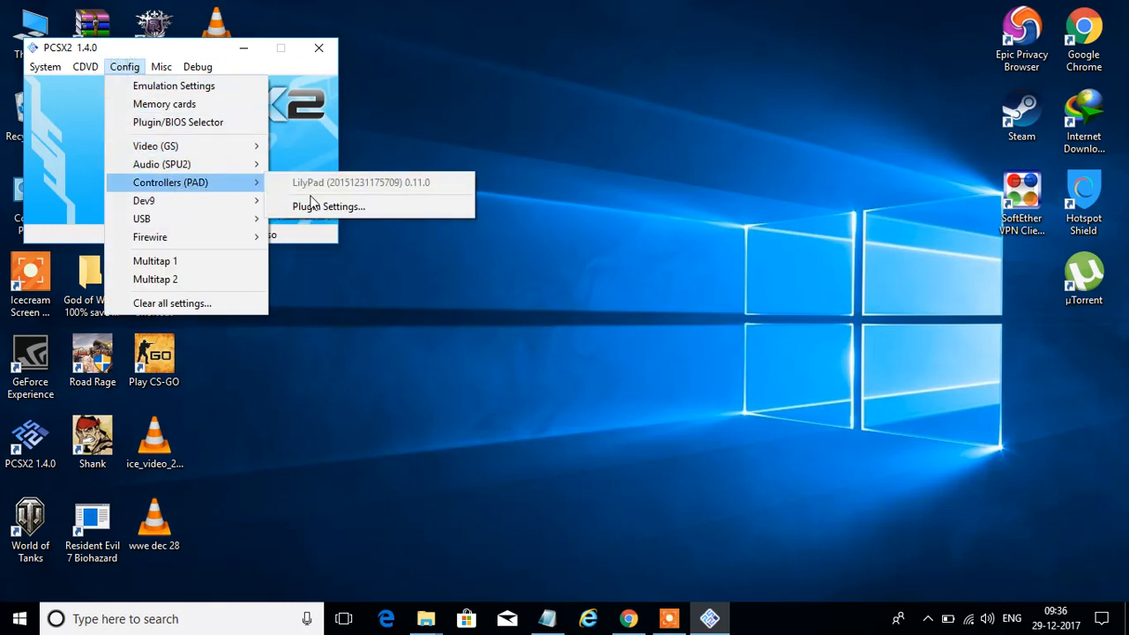
{"action": "mouse_move", "coordinate": [162, 164]}
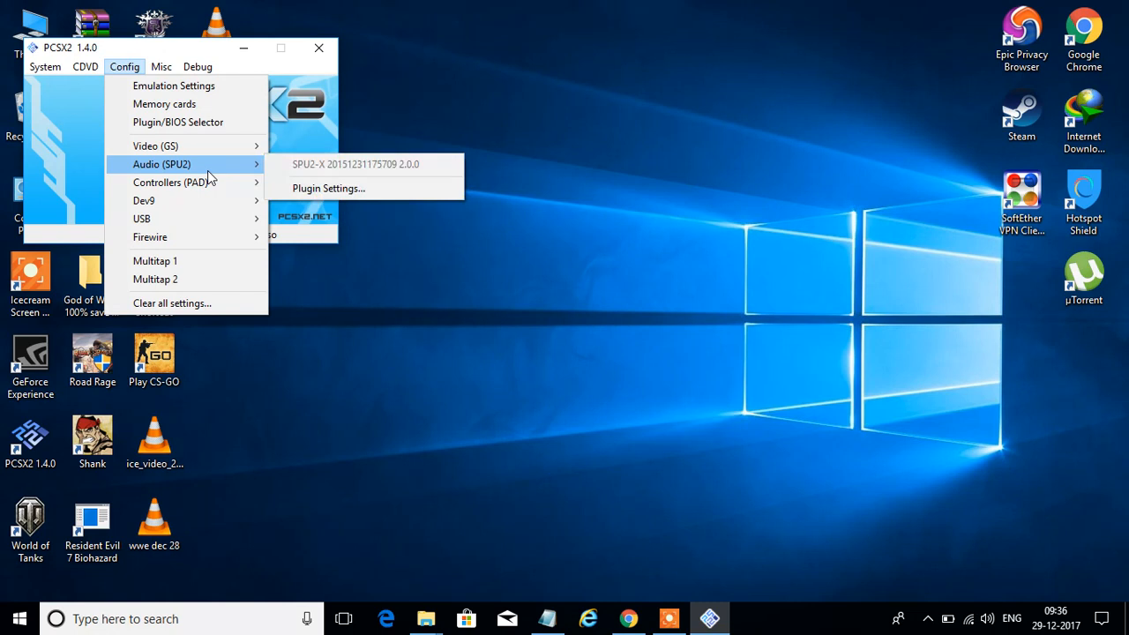
{"action": "left_click", "coordinate": [328, 187]}
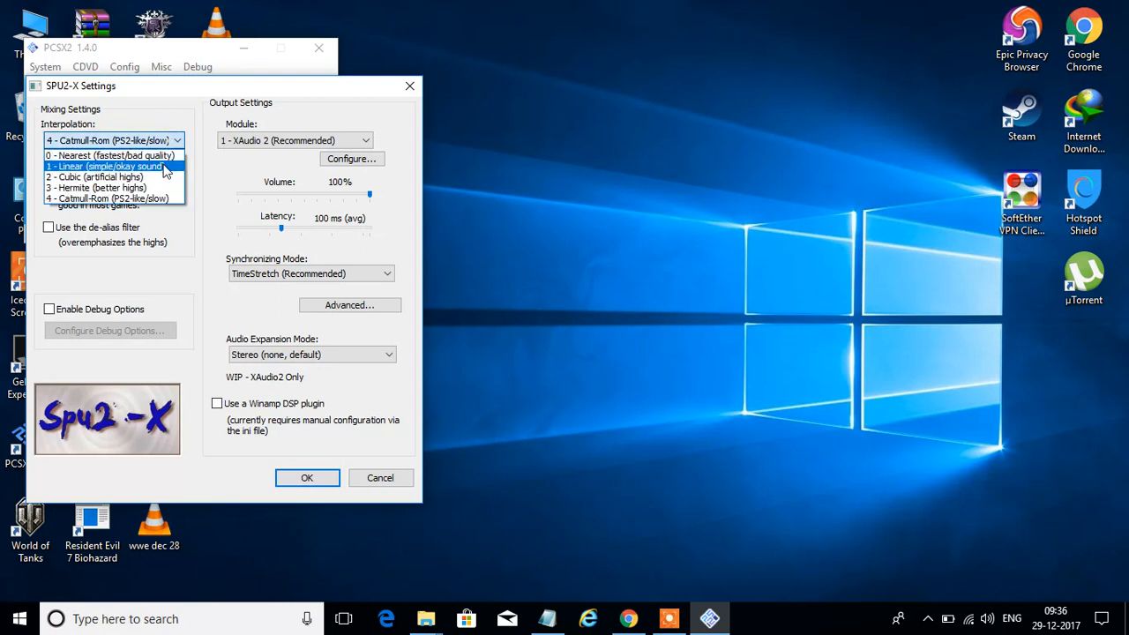
{"action": "left_click", "coordinate": [104, 166]}
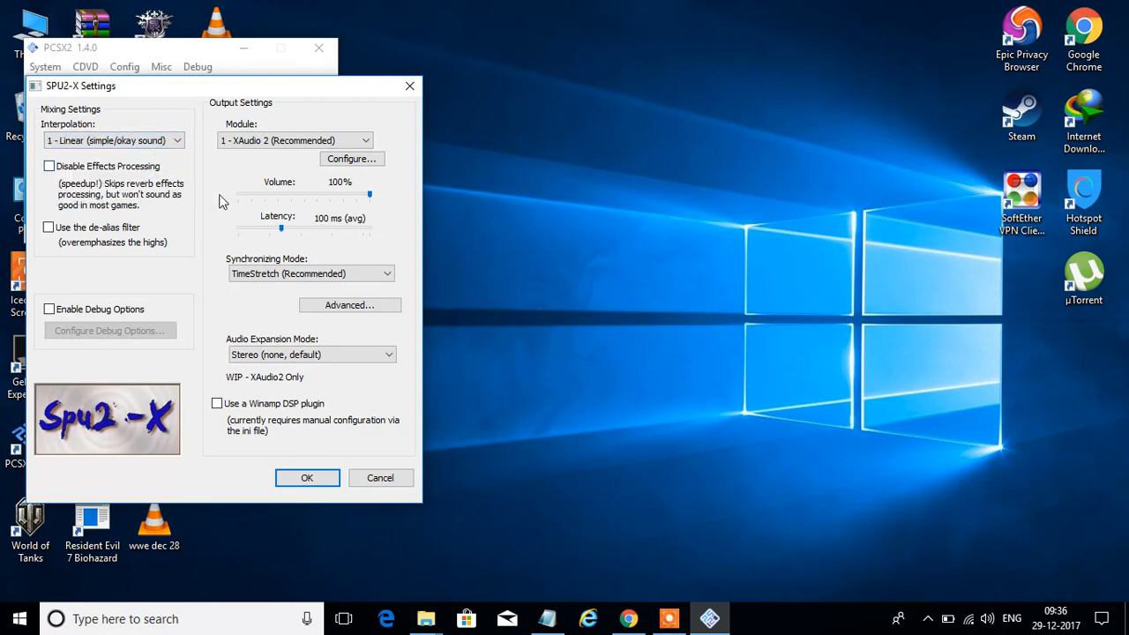
{"action": "mouse_move", "coordinate": [173, 244]}
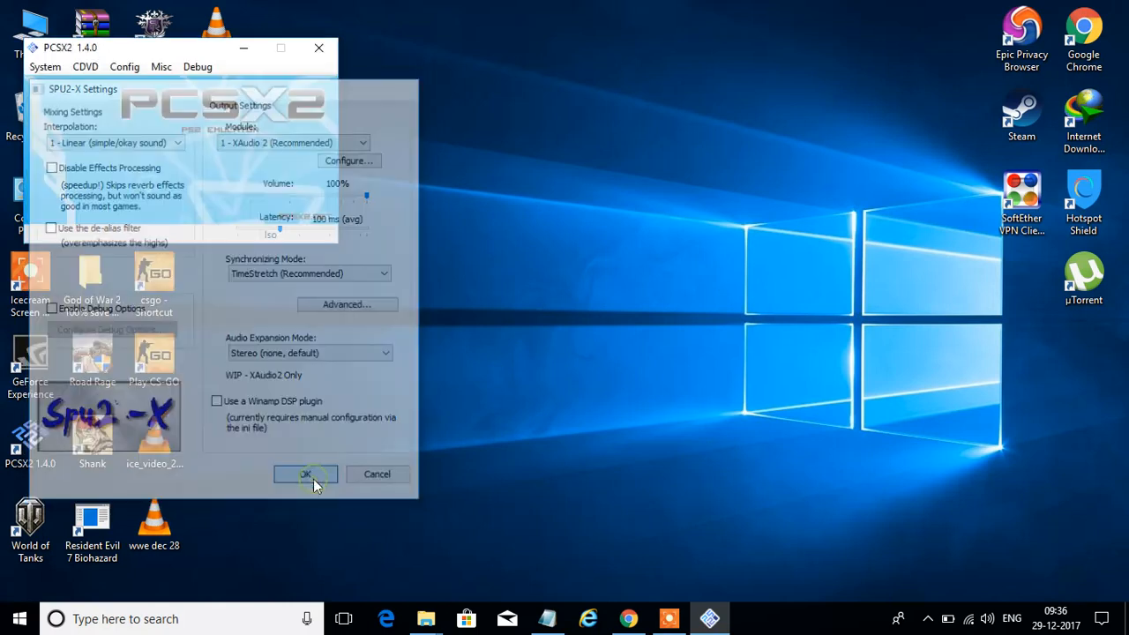
{"action": "left_click", "coordinate": [123, 67]}
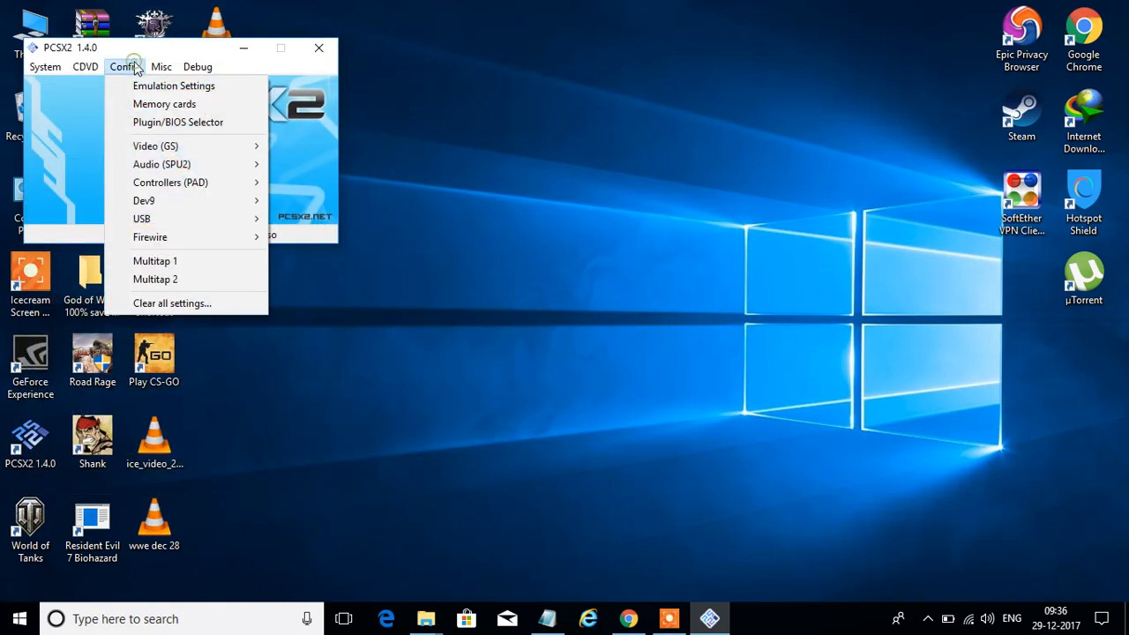
- Confirm CDVD uses the Iso source and boot the game via System > Boot CDVD
{"action": "left_click", "coordinate": [84, 67]}
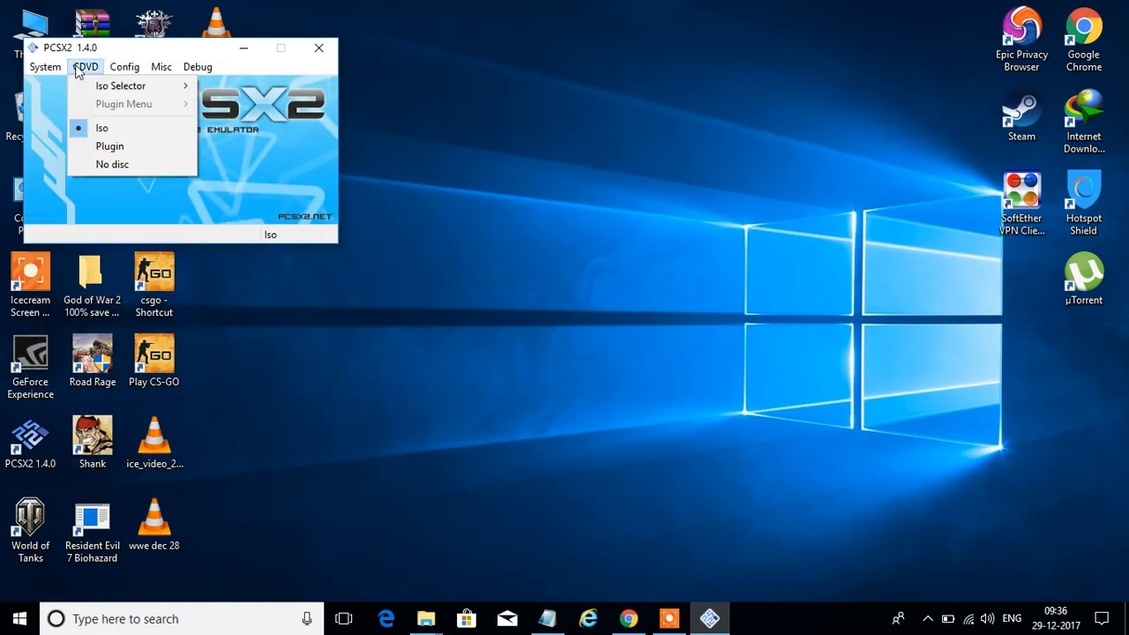
{"action": "left_click", "coordinate": [44, 67]}
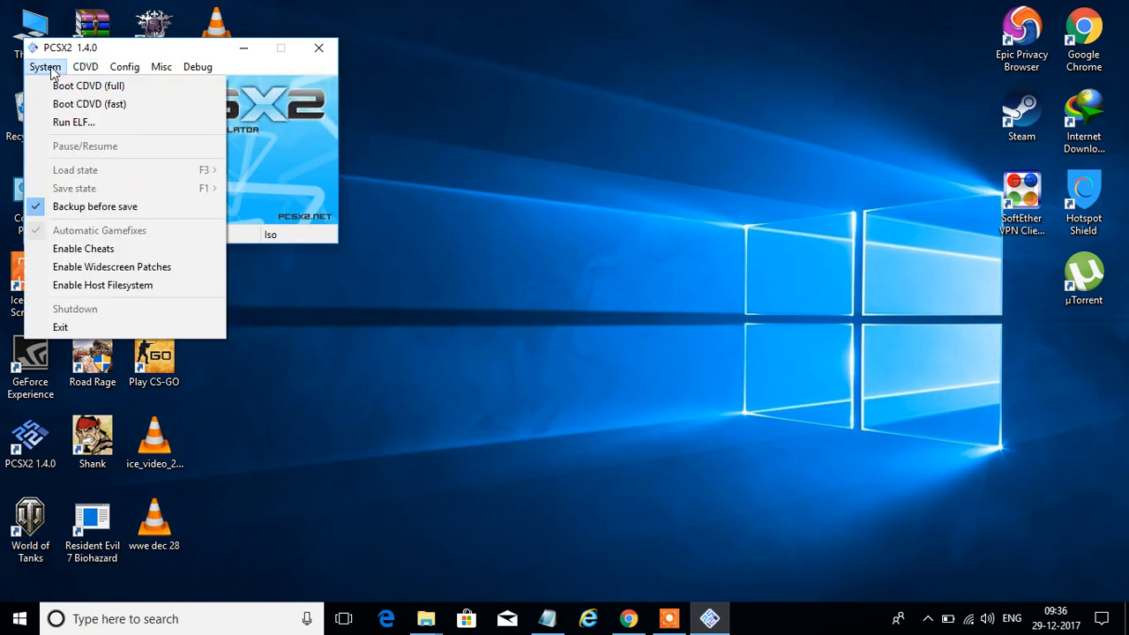
{"action": "left_click", "coordinate": [88, 103]}
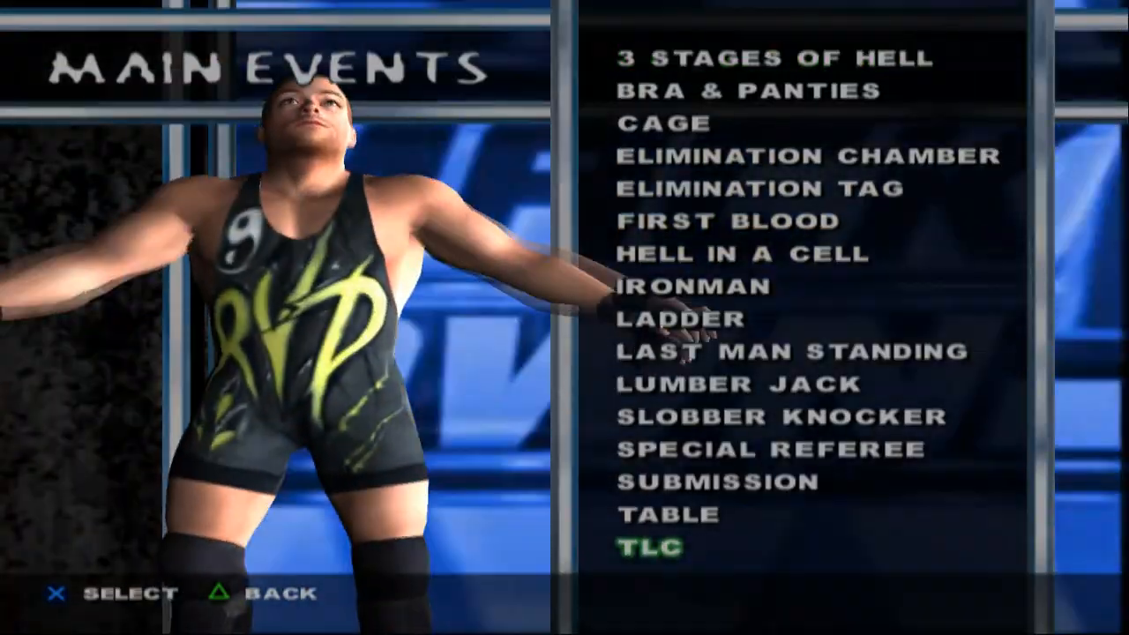
- Choose a TLC match with 1 Player, reaching The Rock vs Brock Lesnar versus screen
{"action": "left_click", "coordinate": [653, 545]}
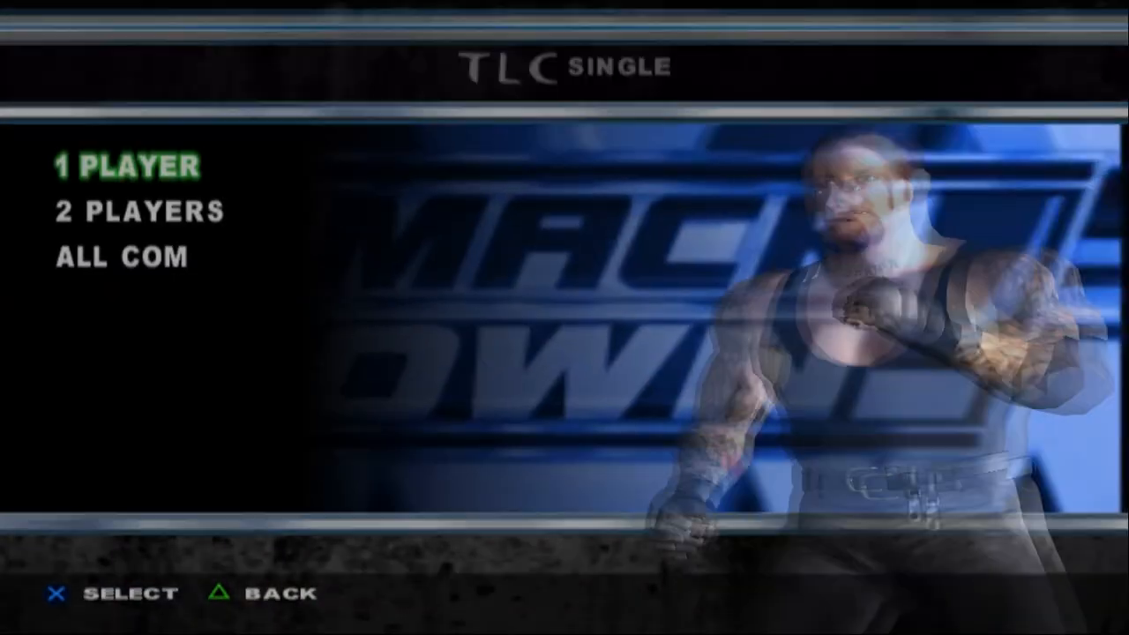
{"action": "left_click", "coordinate": [129, 165]}
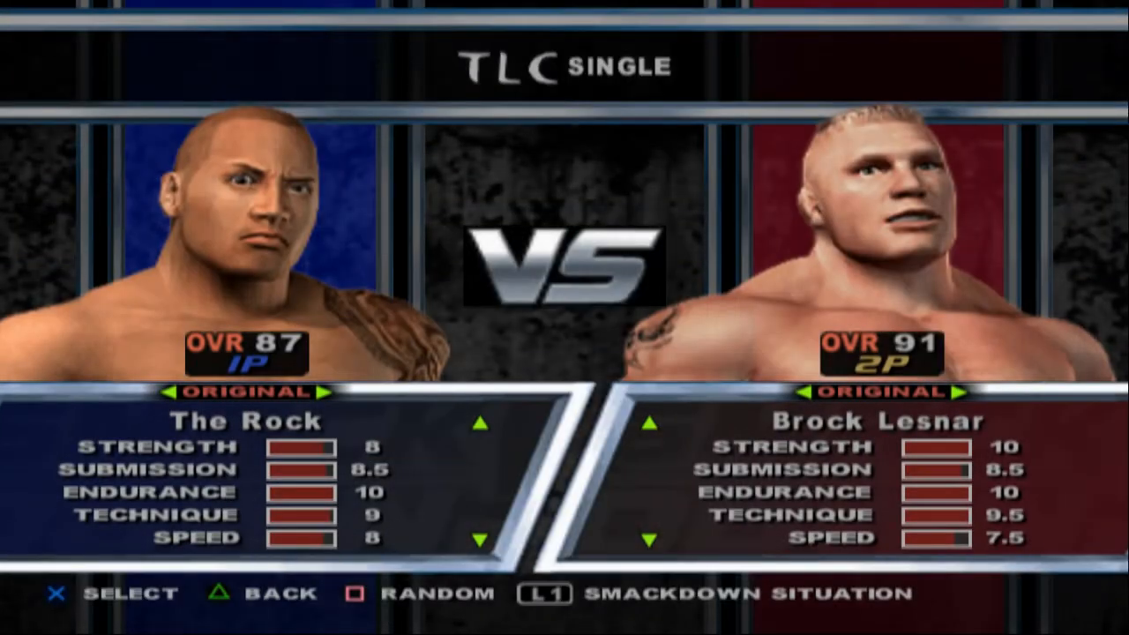